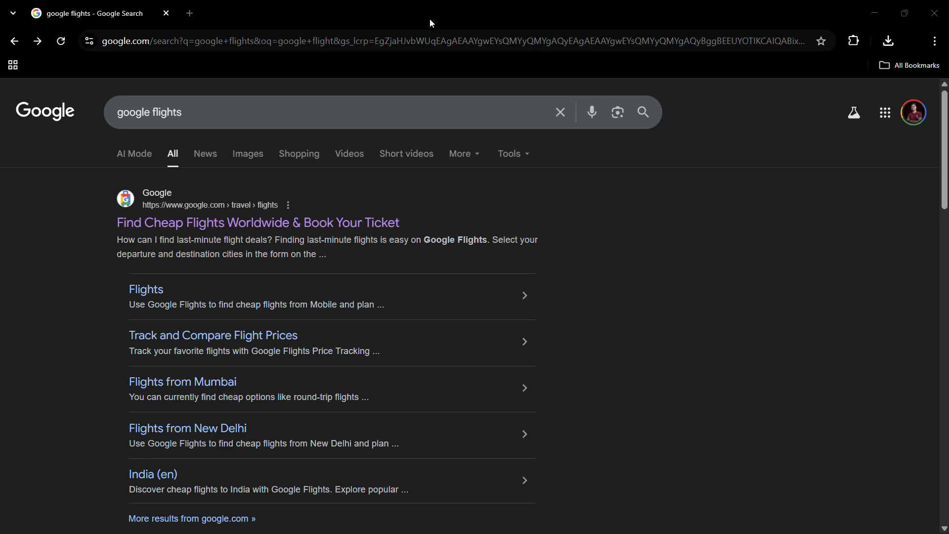
{"action": "mouse_move", "coordinate": [421, 61]}
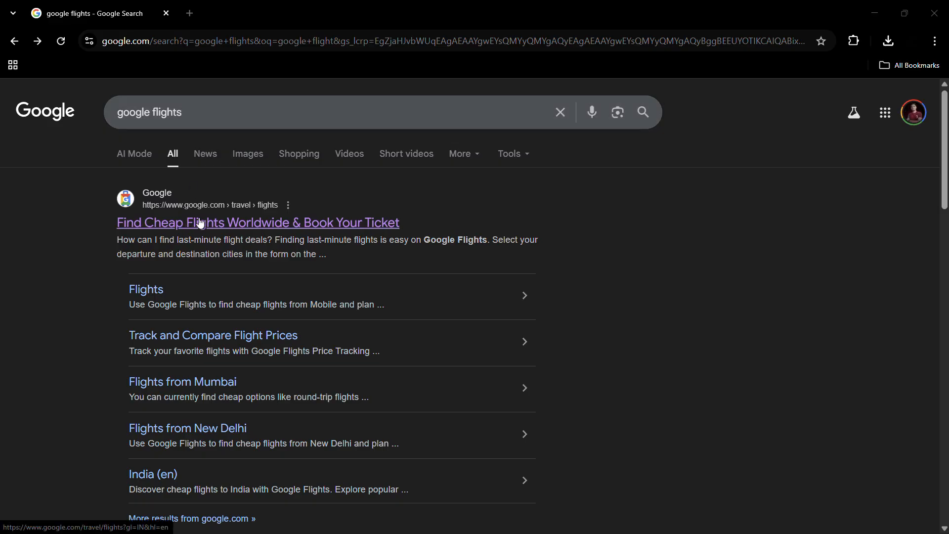
Set the route from New Delhi Indira Gandhi International (DEL) to Paris, France on Google Flights
{"action": "left_click", "coordinate": [257, 223]}
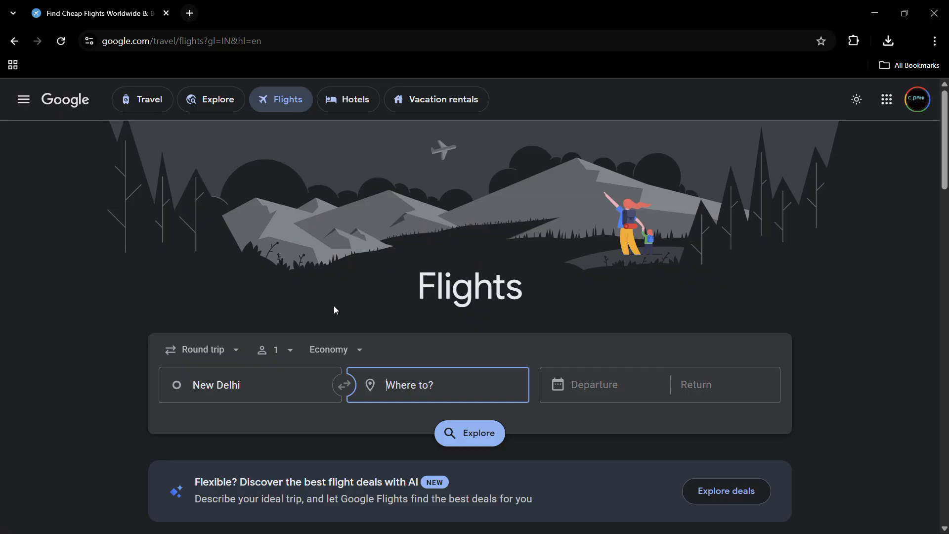
{"action": "scroll", "scroll_direction": "down", "scroll_amount": 3}
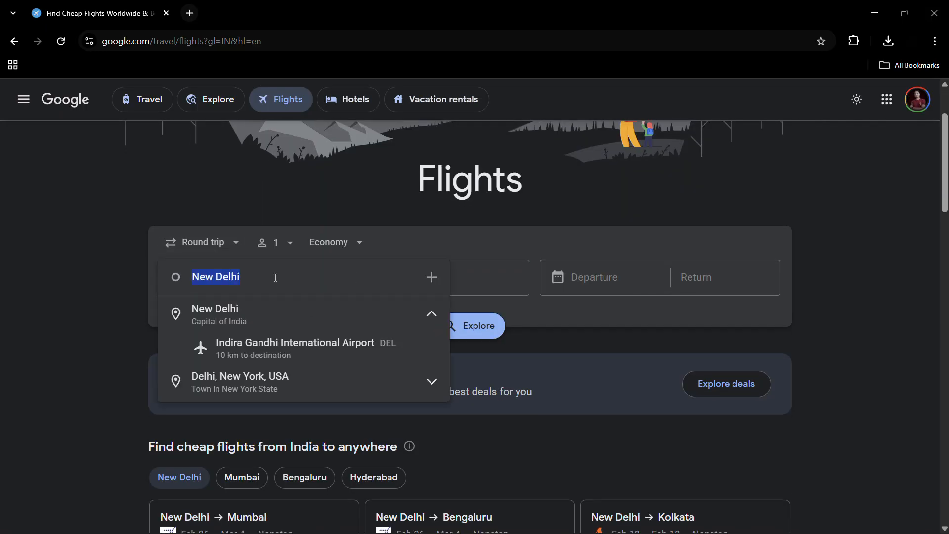
{"action": "mouse_move", "coordinate": [307, 298]}
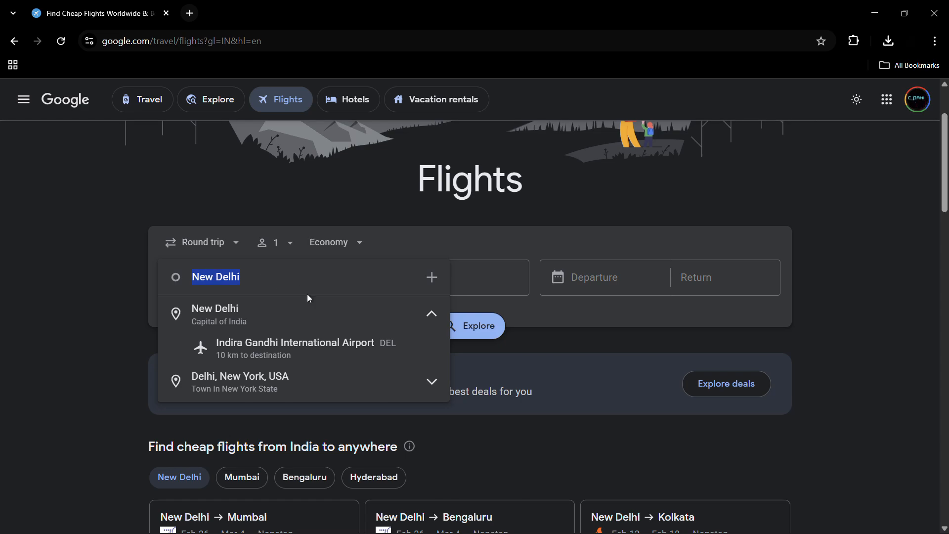
{"action": "mouse_move", "coordinate": [301, 349]}
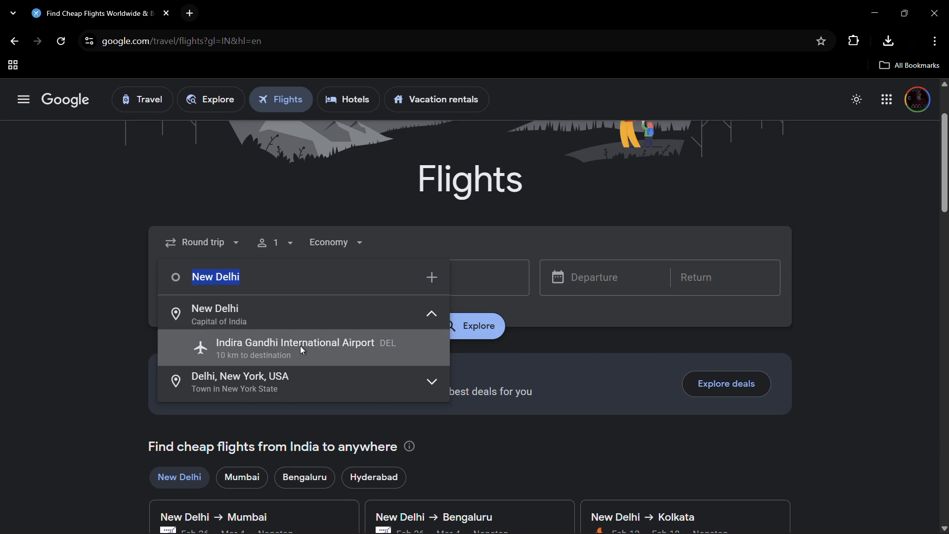
{"action": "left_click", "coordinate": [293, 348]}
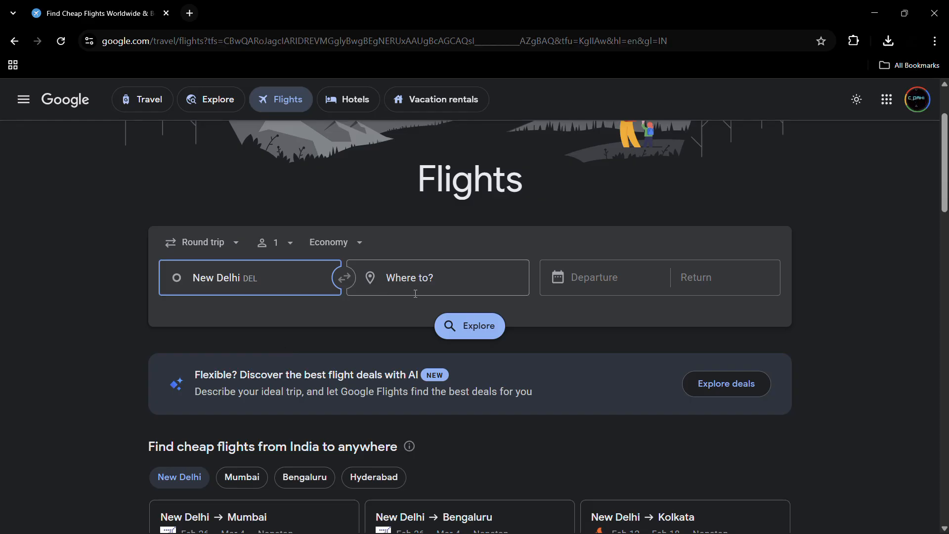
{"action": "left_click", "coordinate": [437, 276]}
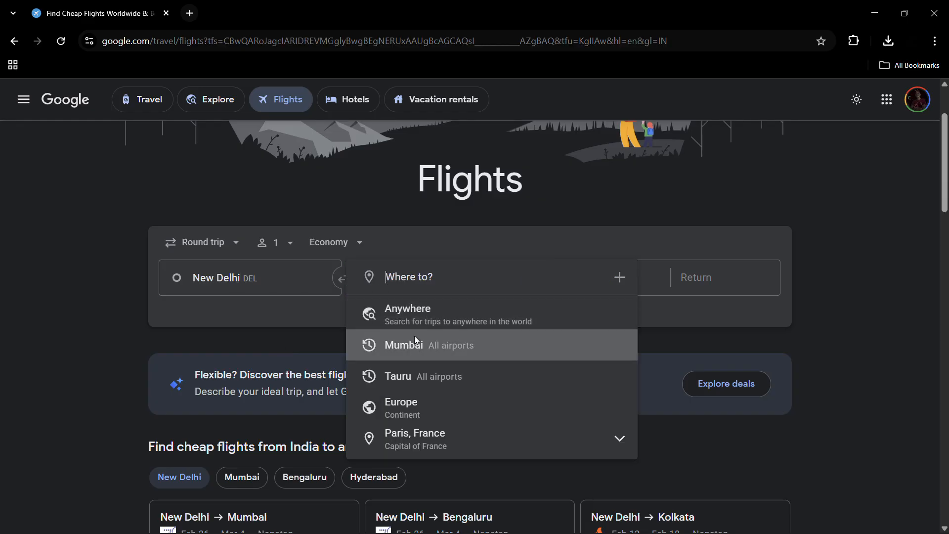
{"action": "mouse_move", "coordinate": [406, 435]}
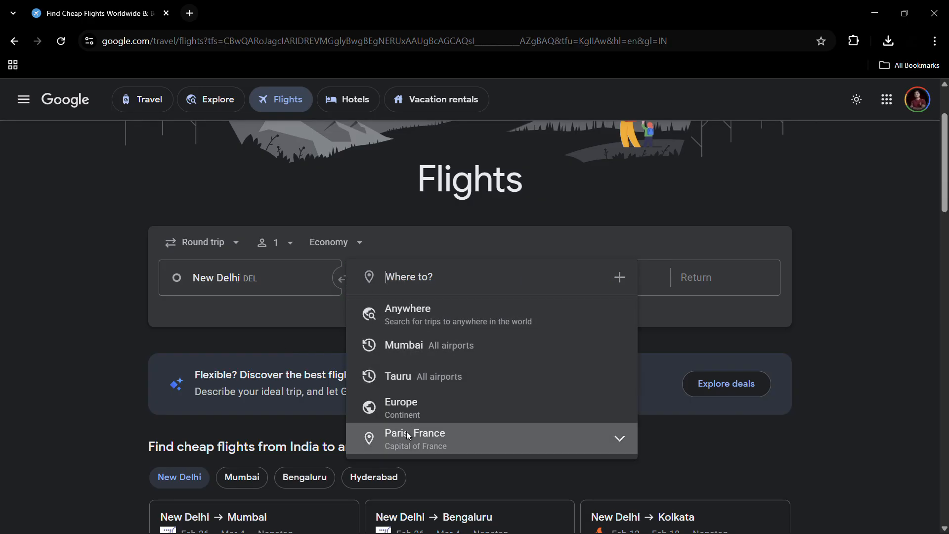
{"action": "left_click", "coordinate": [414, 433]}
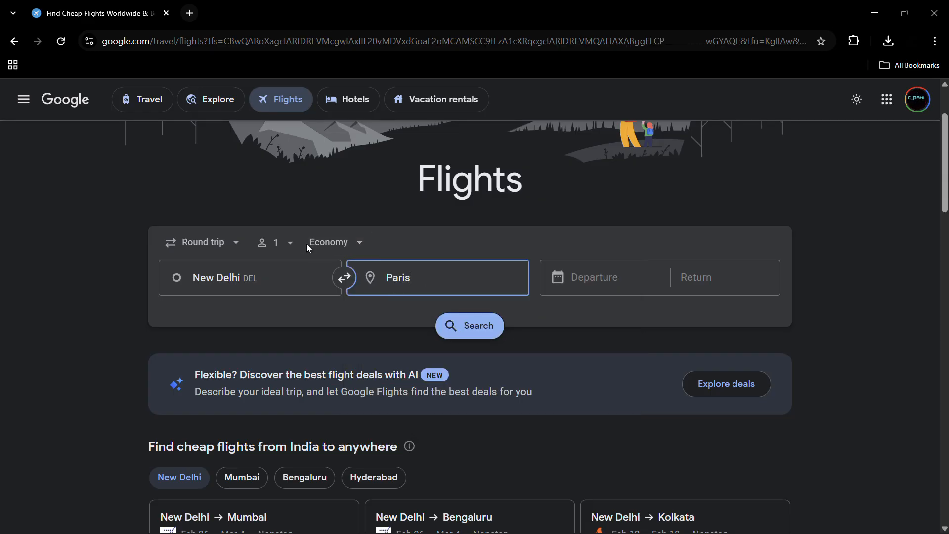
{"action": "left_click", "coordinate": [335, 242]}
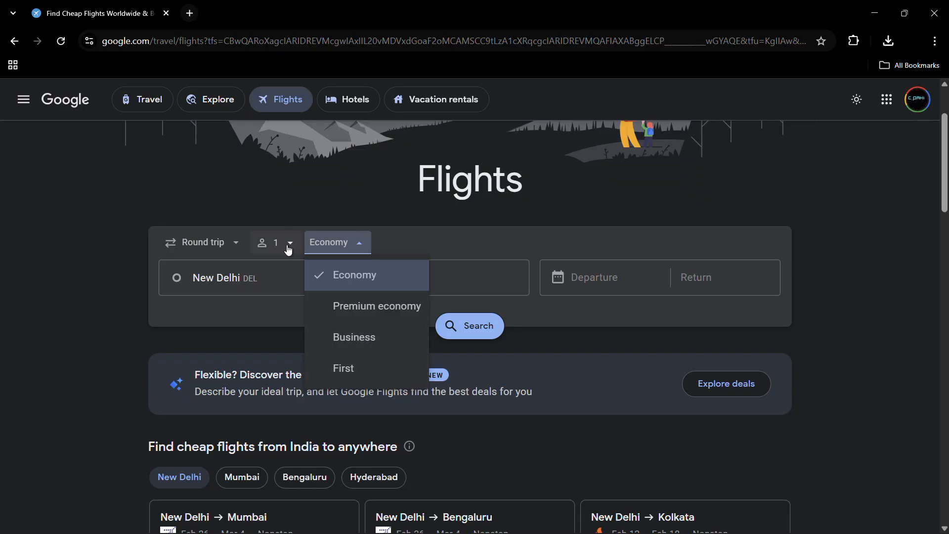
{"action": "left_click", "coordinate": [276, 242]}
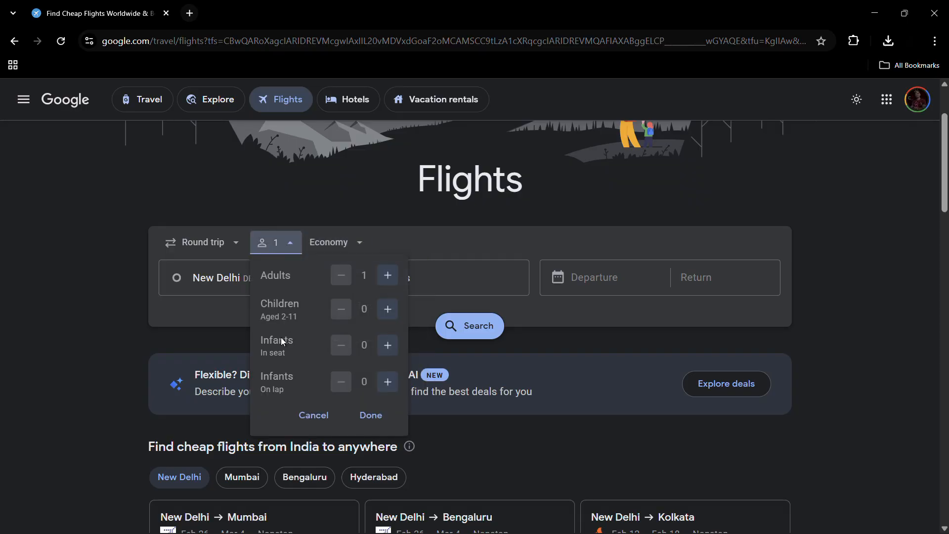
{"action": "left_click", "coordinate": [200, 243]}
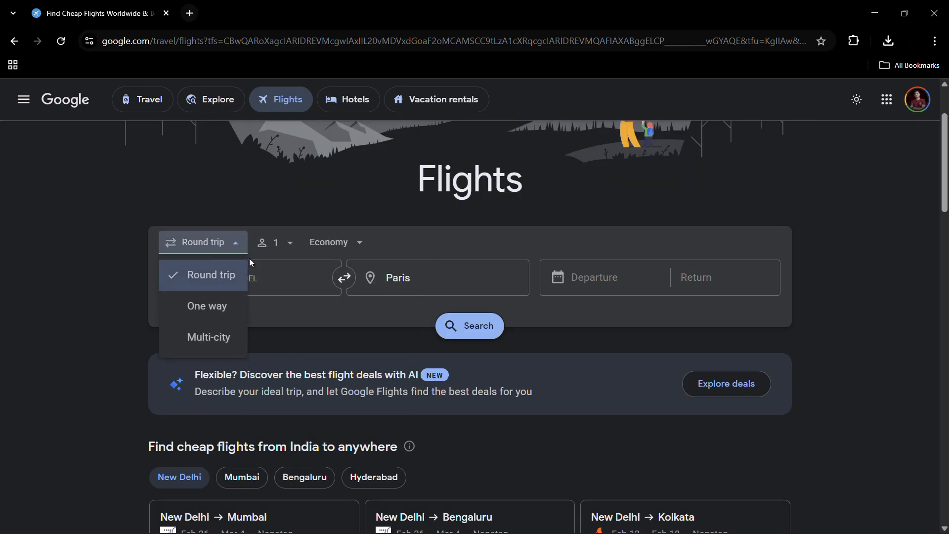
{"action": "mouse_move", "coordinate": [207, 305]}
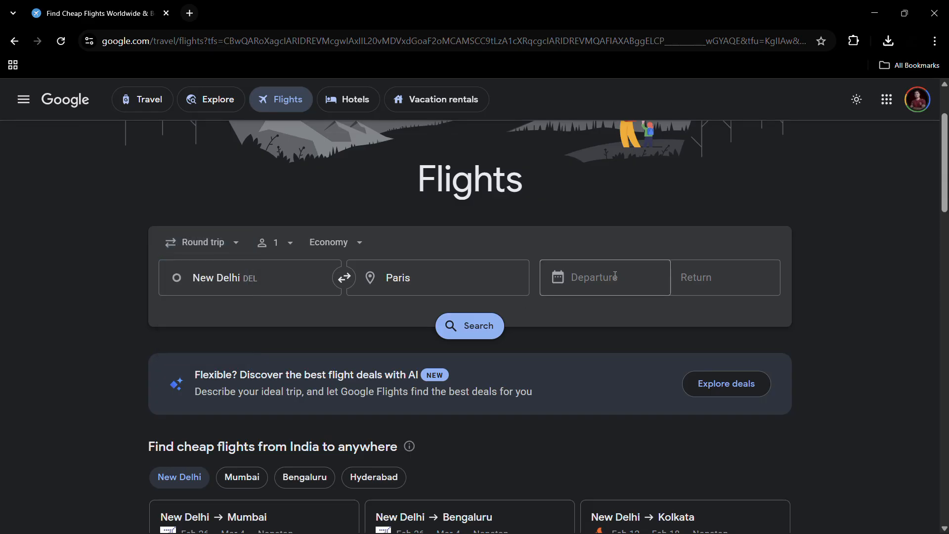
Set the departure date to Wednesday, December 31, leaving the return date empty
{"action": "left_click", "coordinate": [603, 277]}
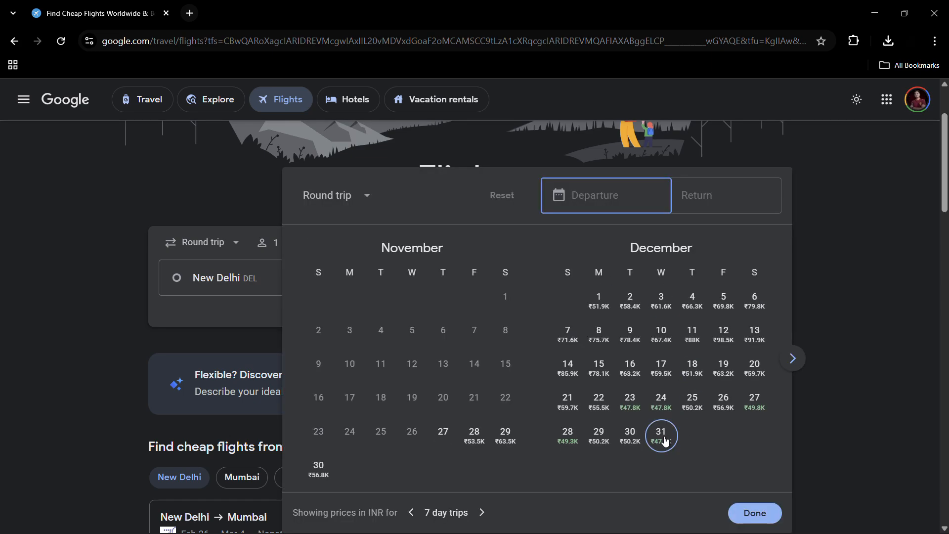
{"action": "left_click", "coordinate": [660, 436]}
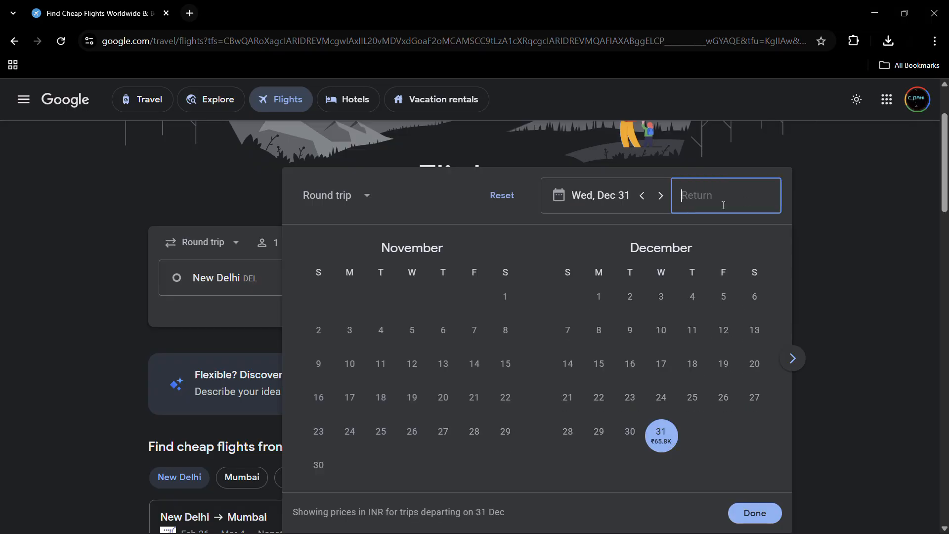
{"action": "mouse_move", "coordinate": [718, 242]}
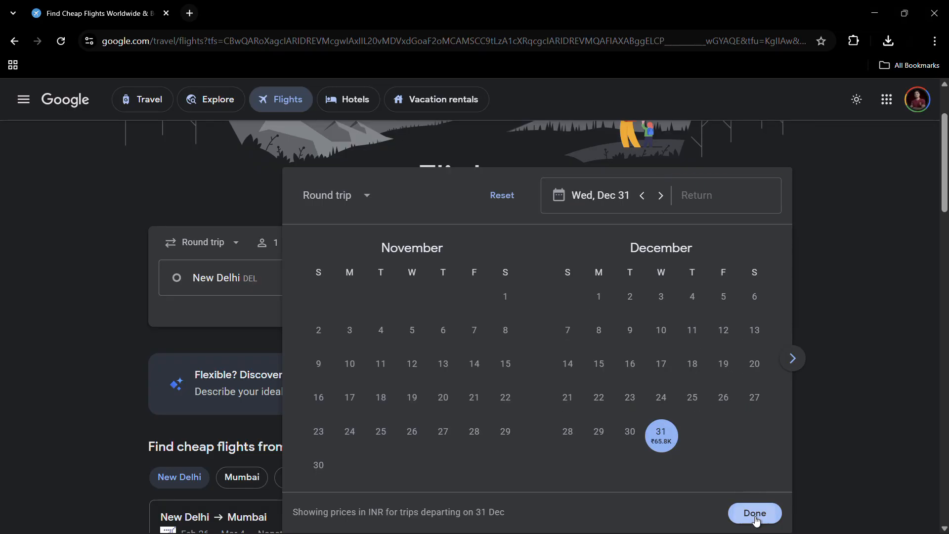
{"action": "left_click", "coordinate": [754, 513]}
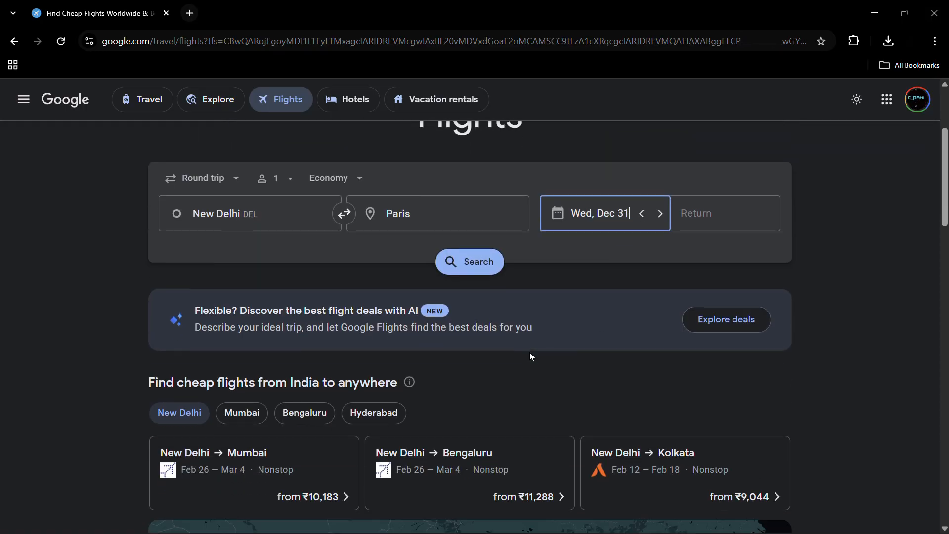
{"action": "left_click", "coordinate": [599, 213]}
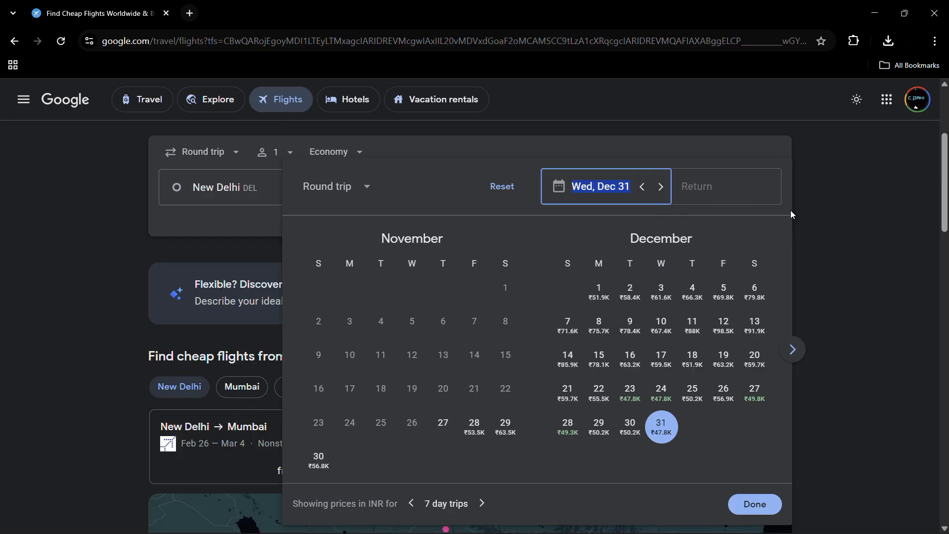
{"action": "left_click", "coordinate": [754, 504]}
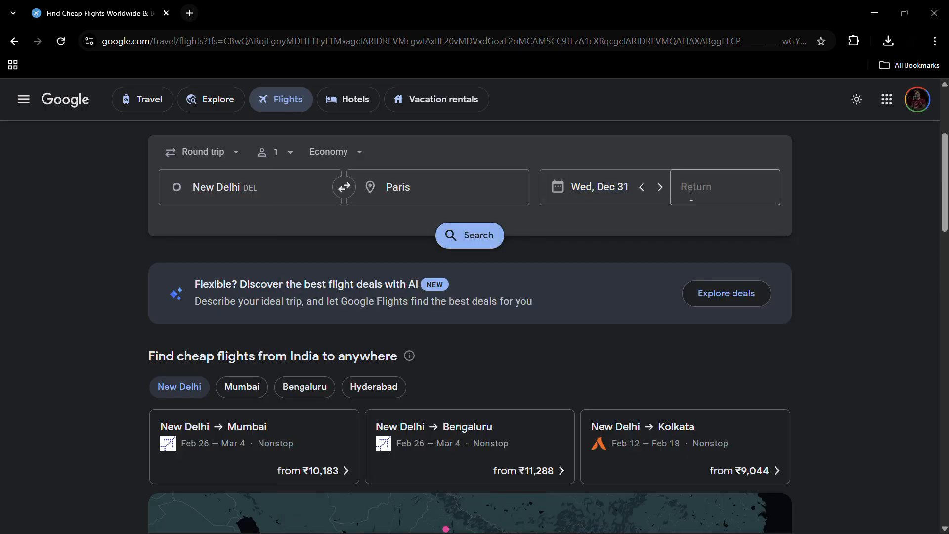
{"action": "scroll", "scroll_direction": "down", "scroll_amount": 3}
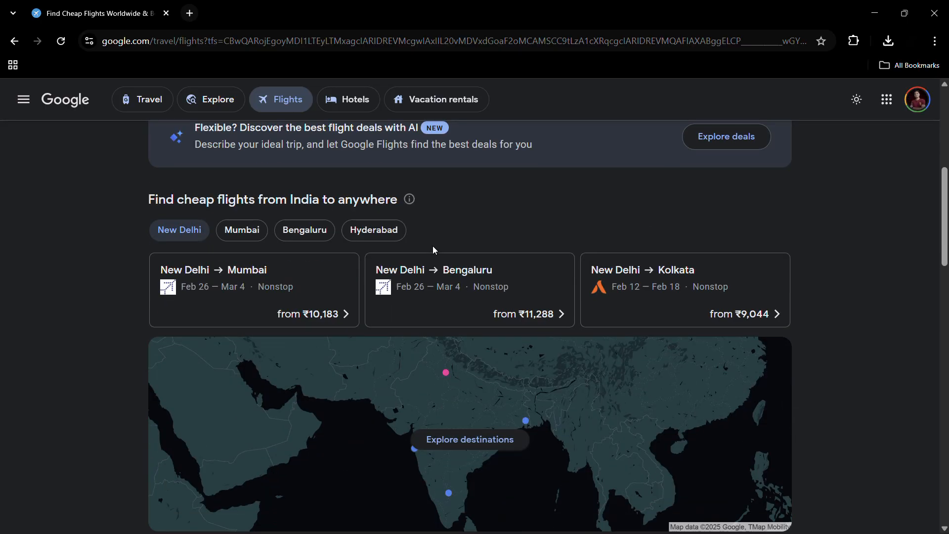
{"action": "scroll", "scroll_direction": "down", "scroll_amount": 3}
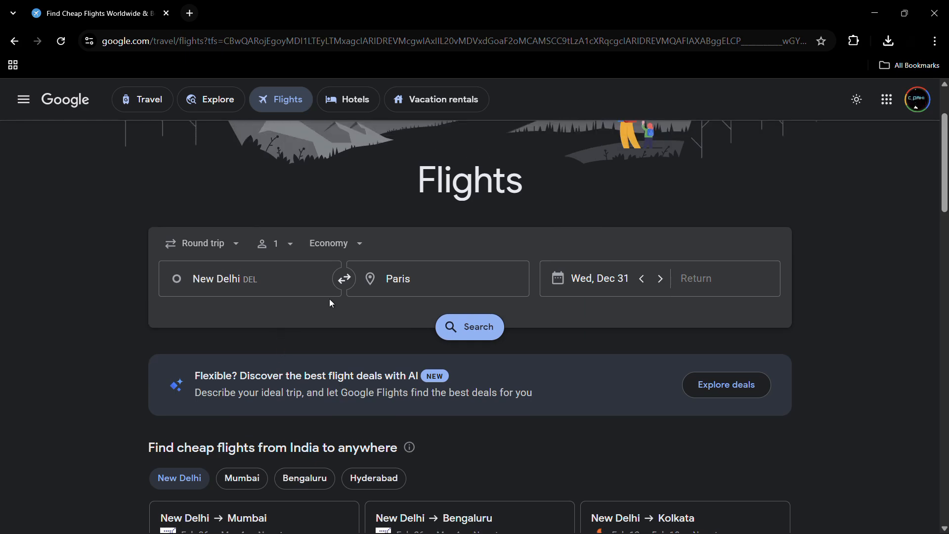
{"action": "scroll", "scroll_direction": "down", "scroll_amount": 3}
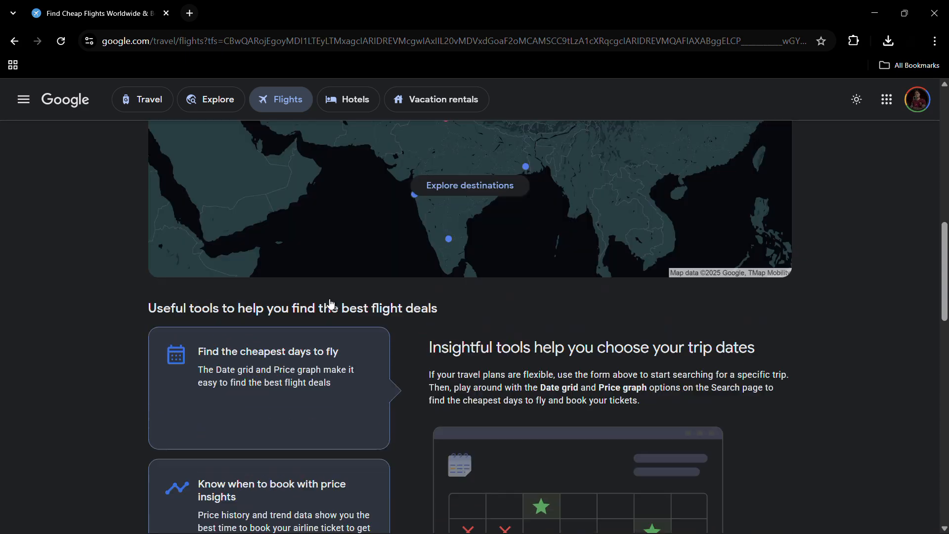
{"action": "scroll", "scroll_direction": "up", "scroll_amount": 3}
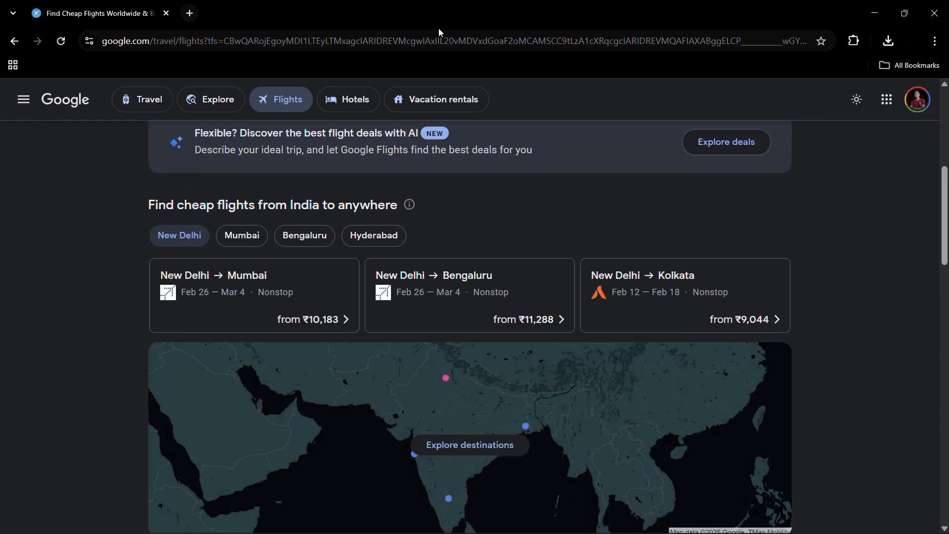